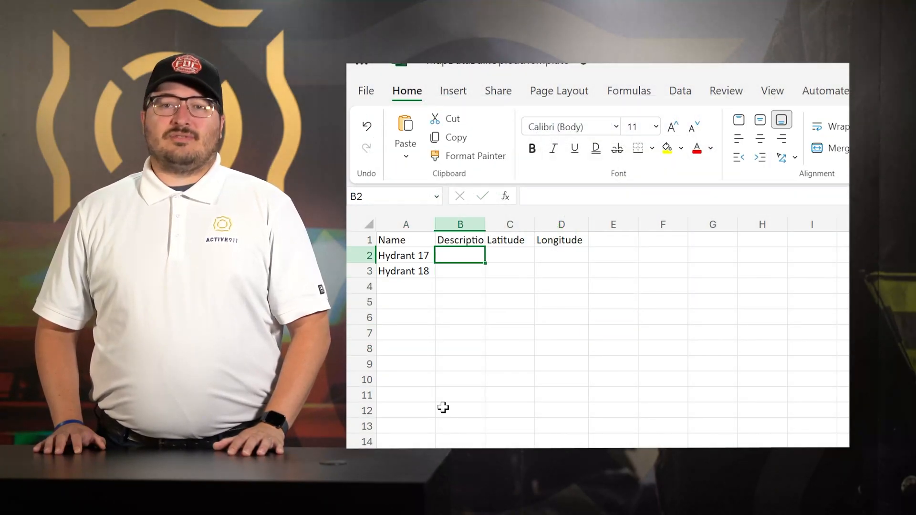
# Enter N/A descriptions with latitude and longitude values for Hydrant 17 and Hydrant 18
pyautogui.write('-123.351')
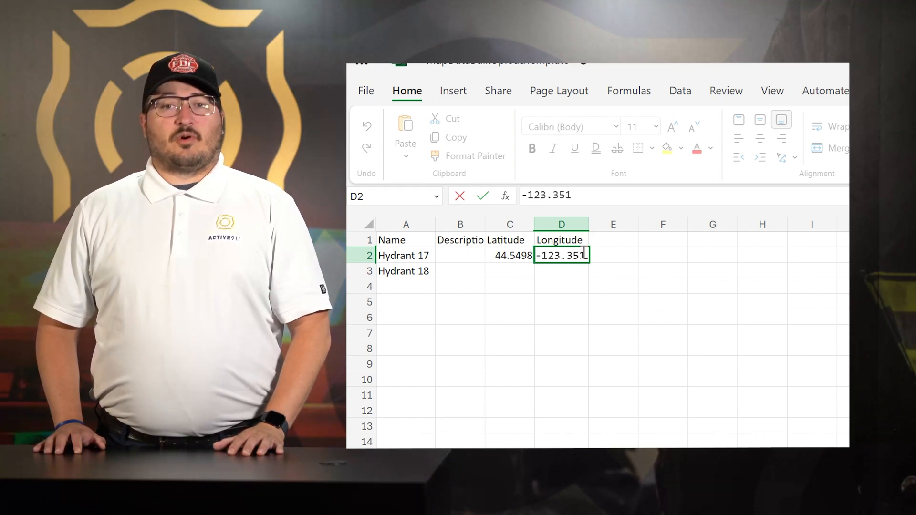
pyautogui.write('-12')
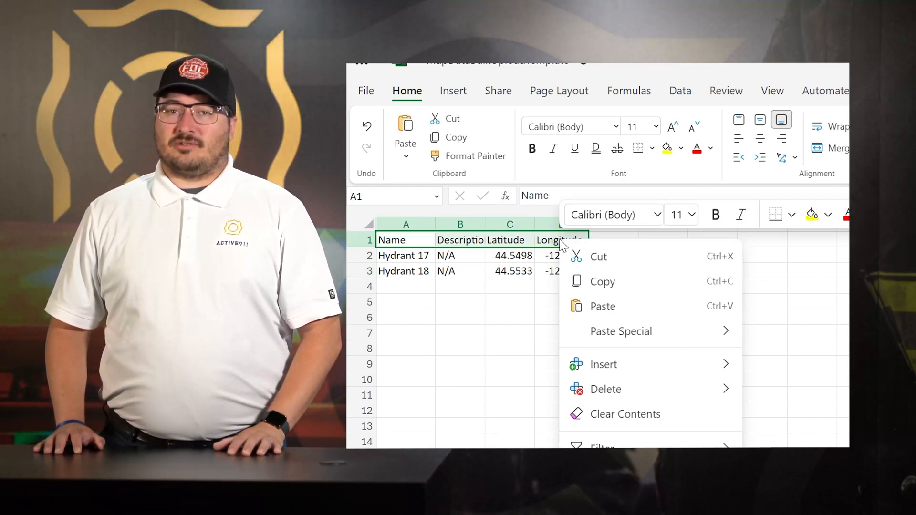
# Save Metropolis FD Map Markers to the Desktop as CSV (Comma delimited)
pyautogui.click(366, 91)
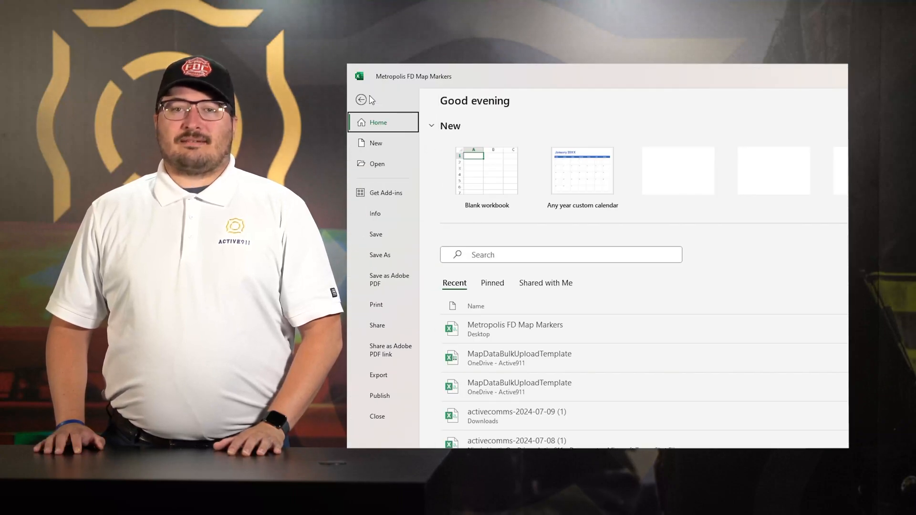
pyautogui.click(379, 255)
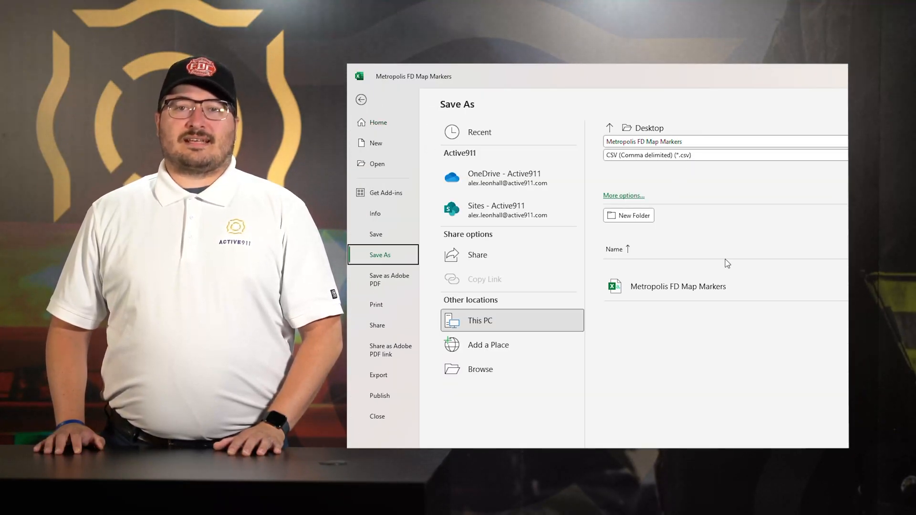
pyautogui.click(677, 286)
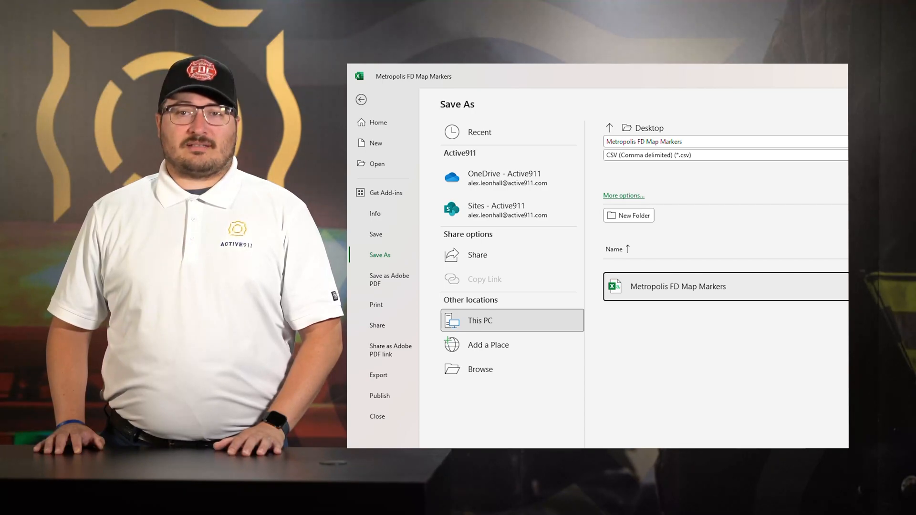
pyautogui.click(724, 155)
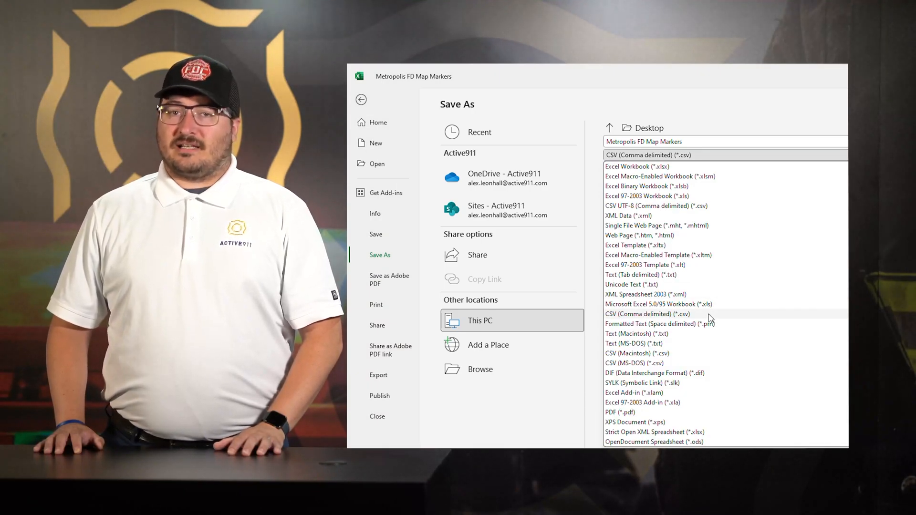
pyautogui.click(647, 314)
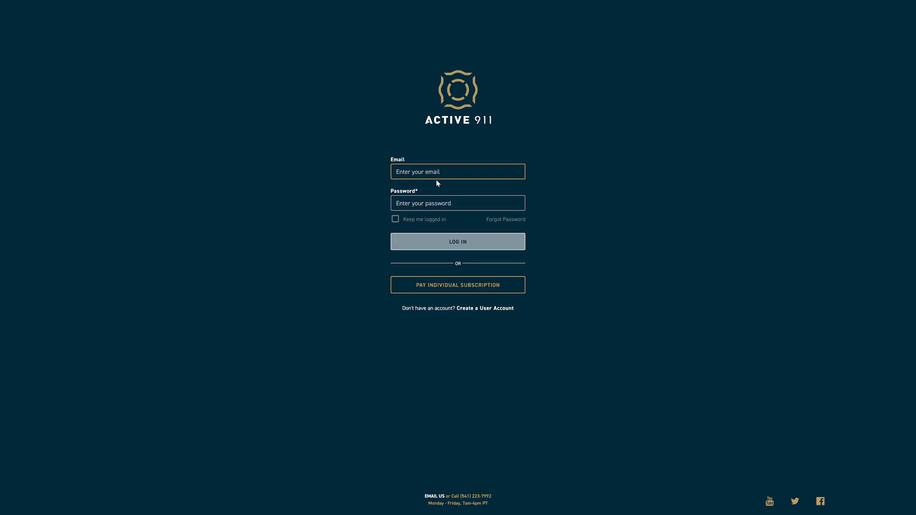
# Sign in to Active911 and go to the Map Data page
pyautogui.click(458, 241)
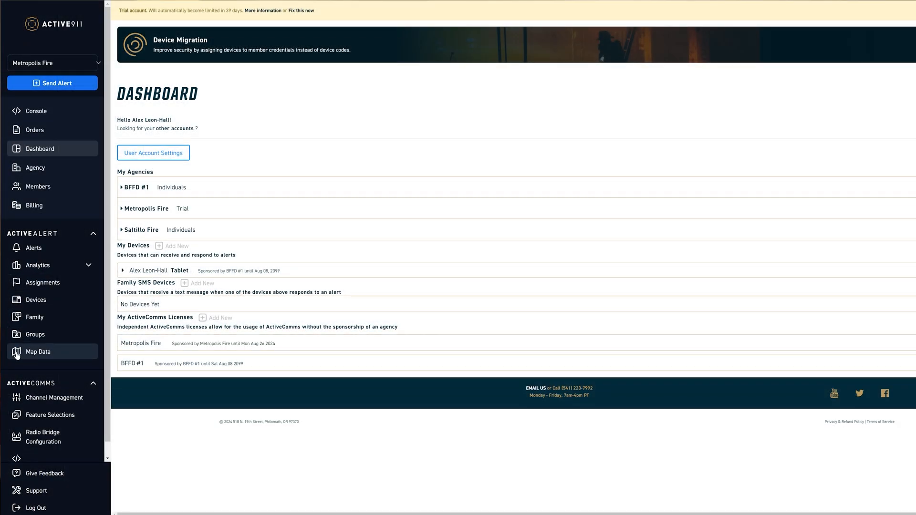
pyautogui.click(37, 351)
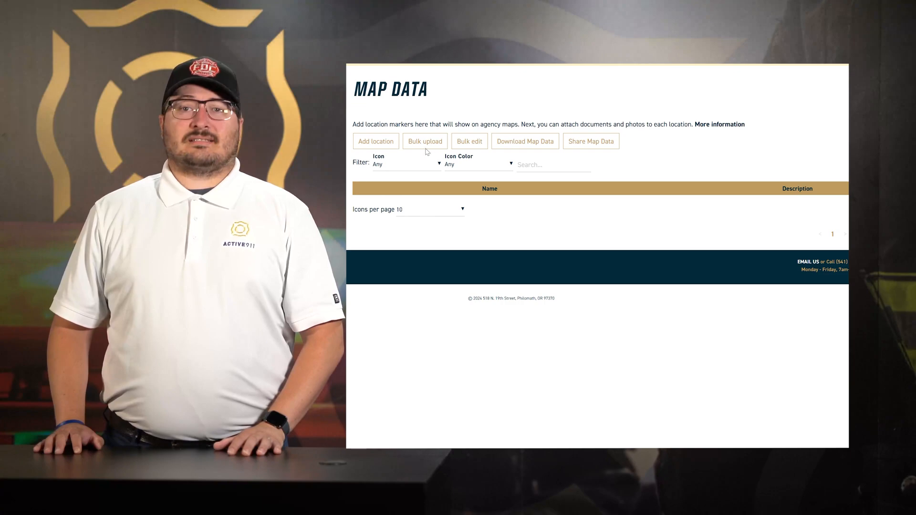
# Bulk upload the Metropolis FD Map Markers CSV with the hydrant icon and save both markers
pyautogui.click(425, 141)
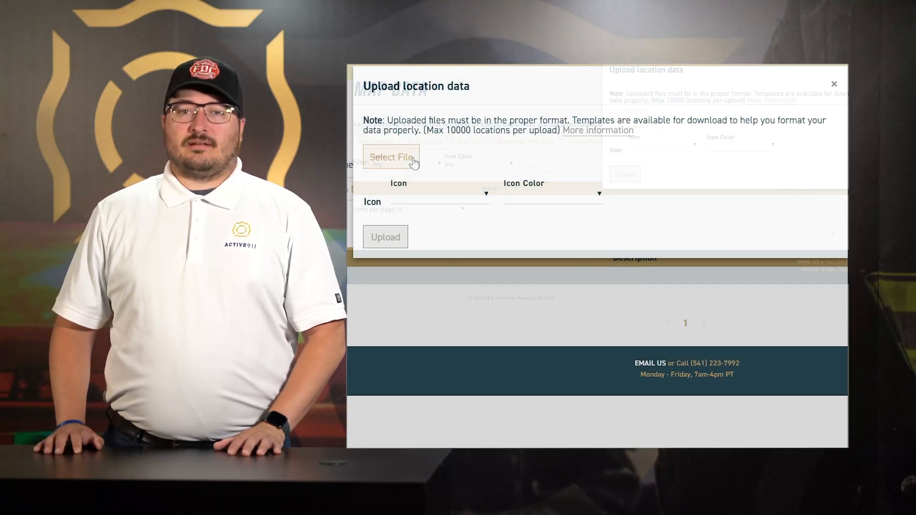
pyautogui.click(731, 145)
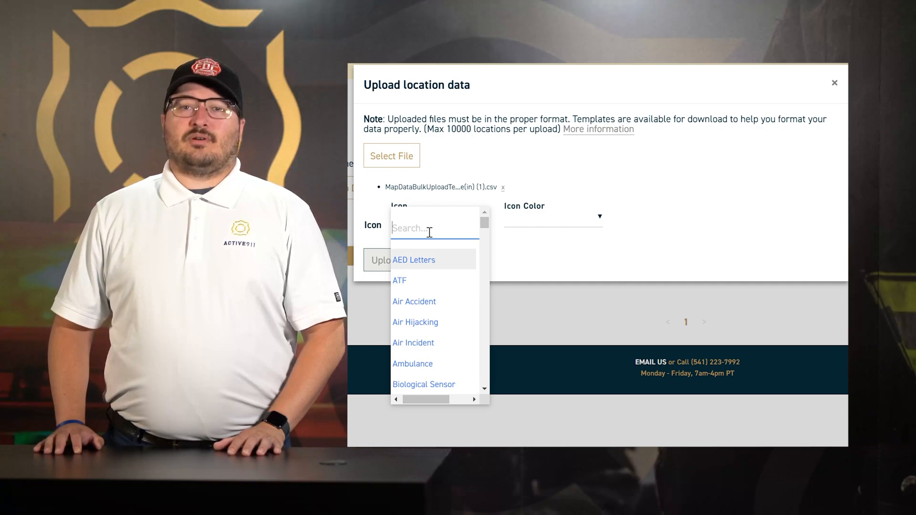
pyautogui.click(552, 217)
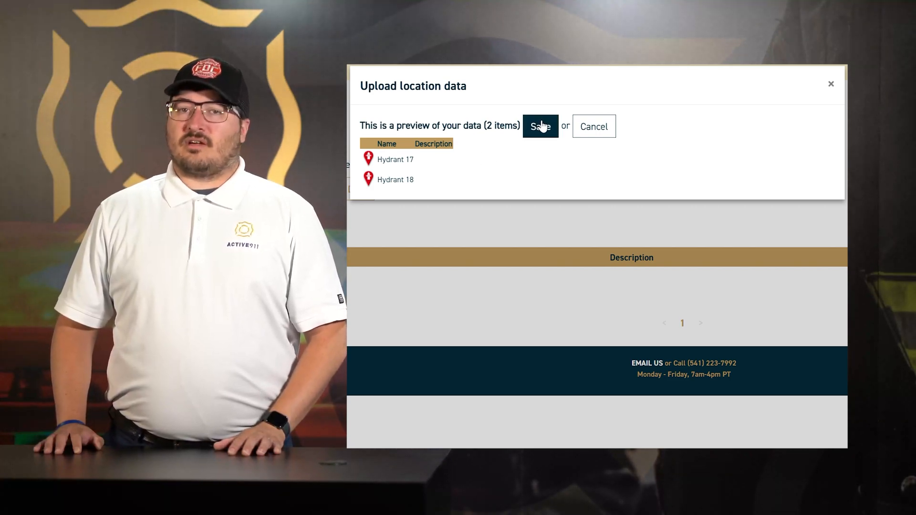
pyautogui.click(539, 126)
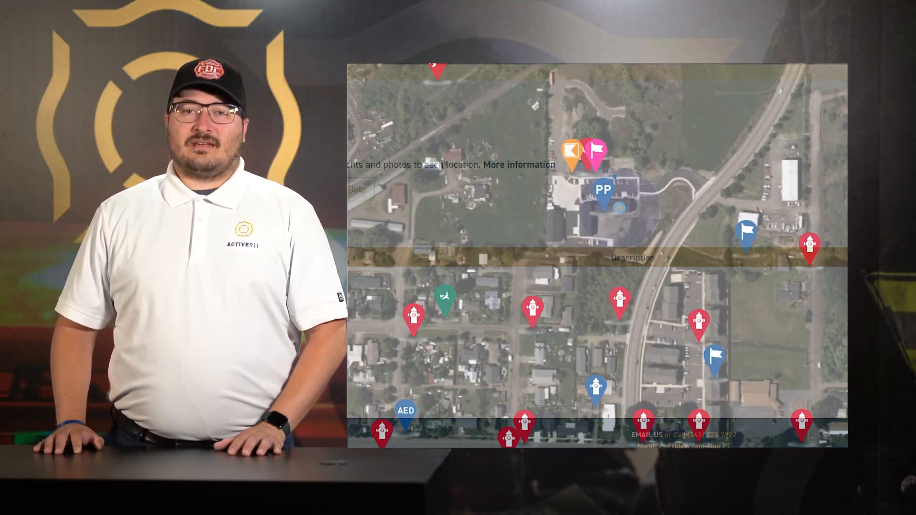